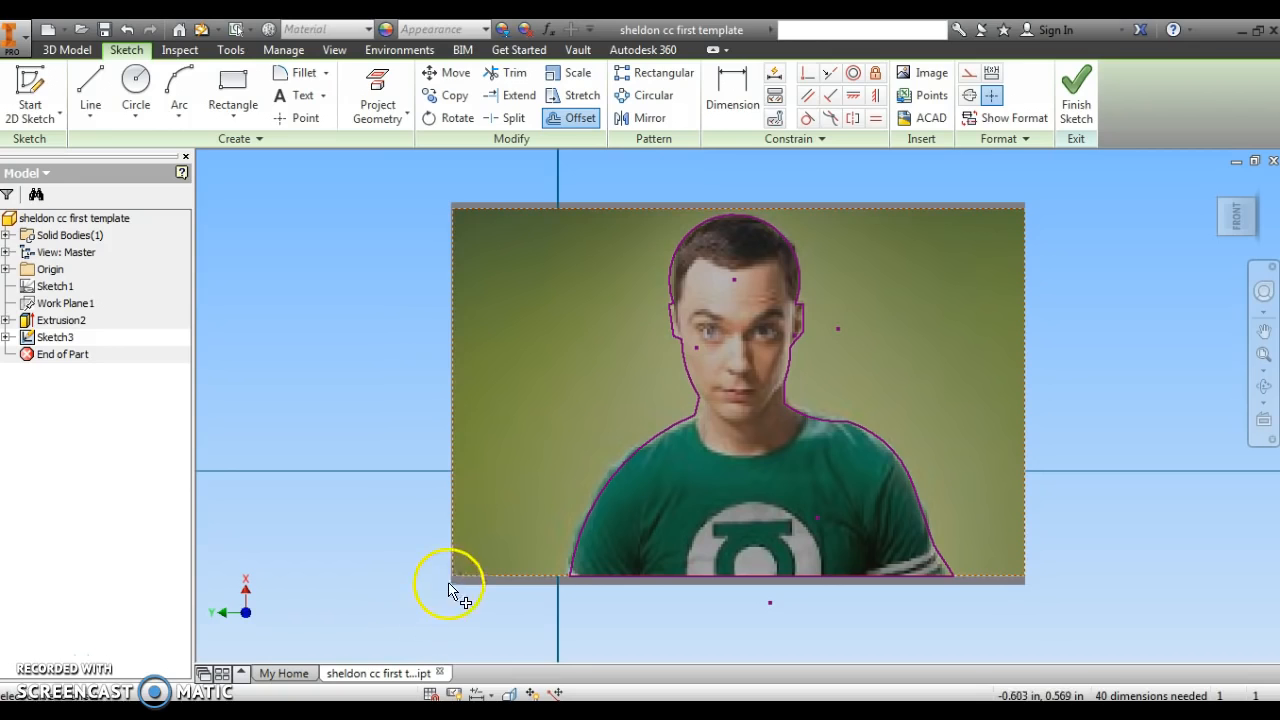
pyautogui.moveTo(458, 558)
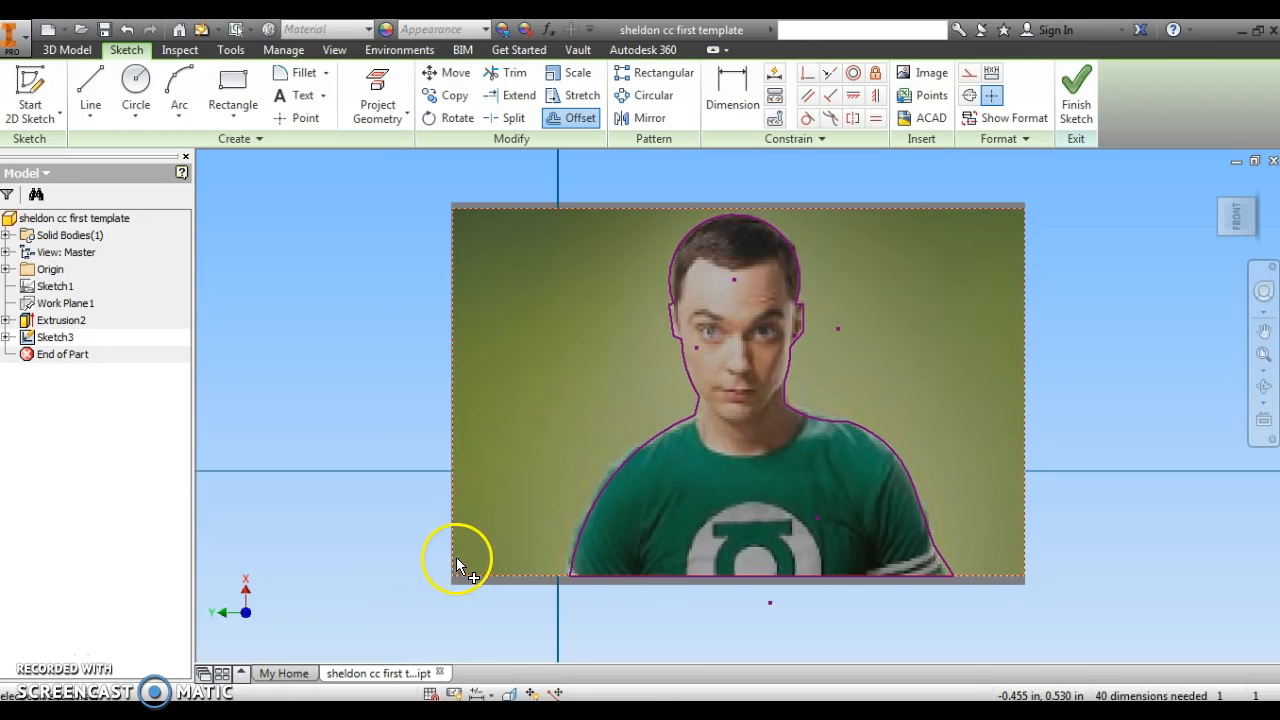
pyautogui.moveTo(528, 248)
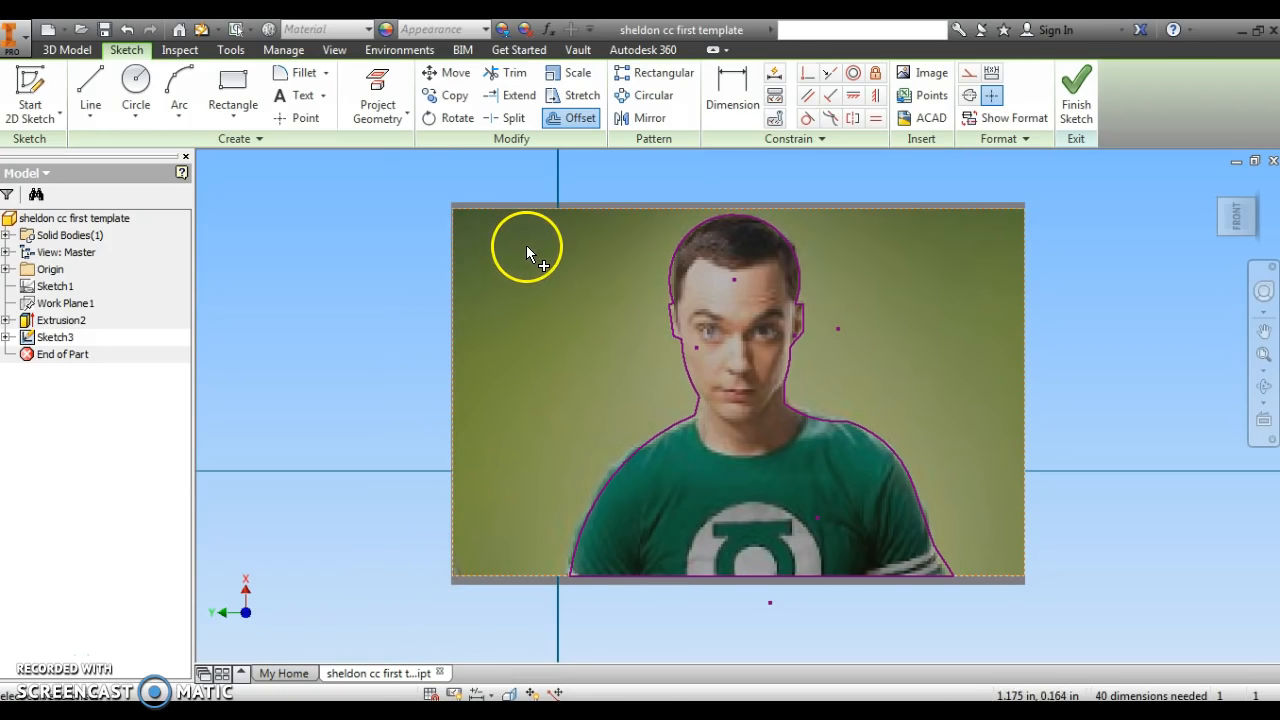
pyautogui.moveTo(520, 636)
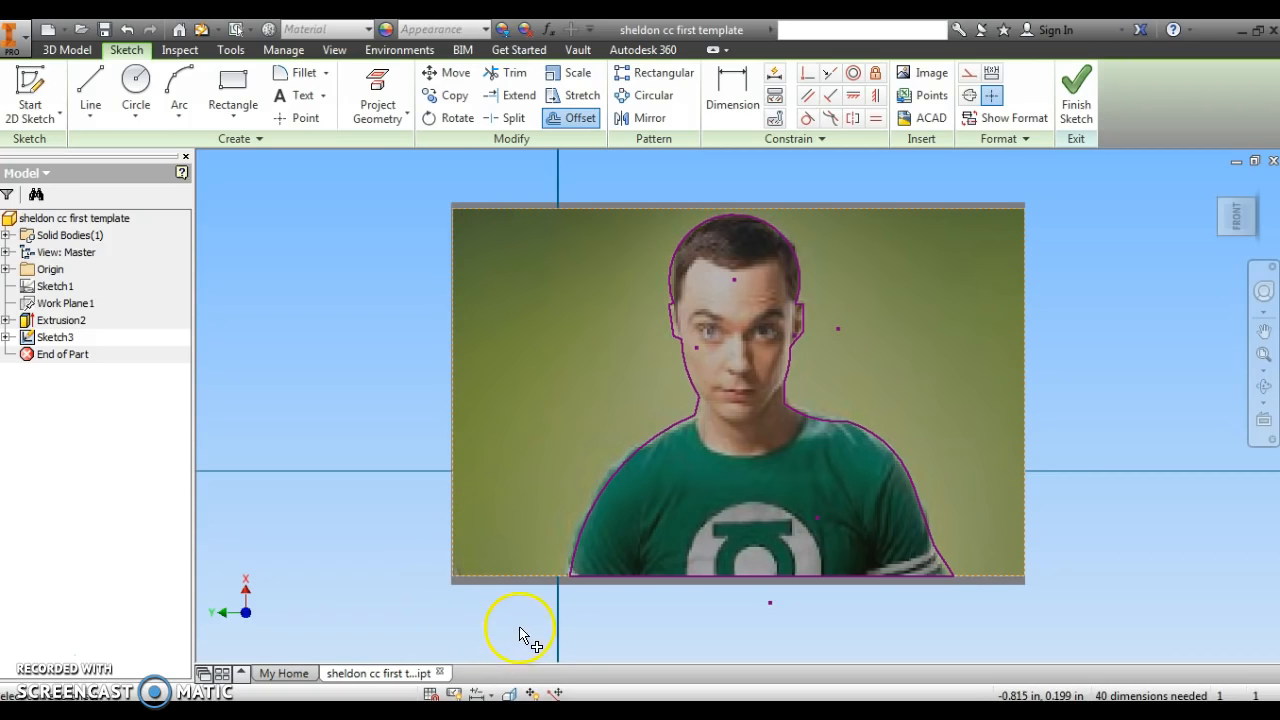
pyautogui.moveTo(600, 434)
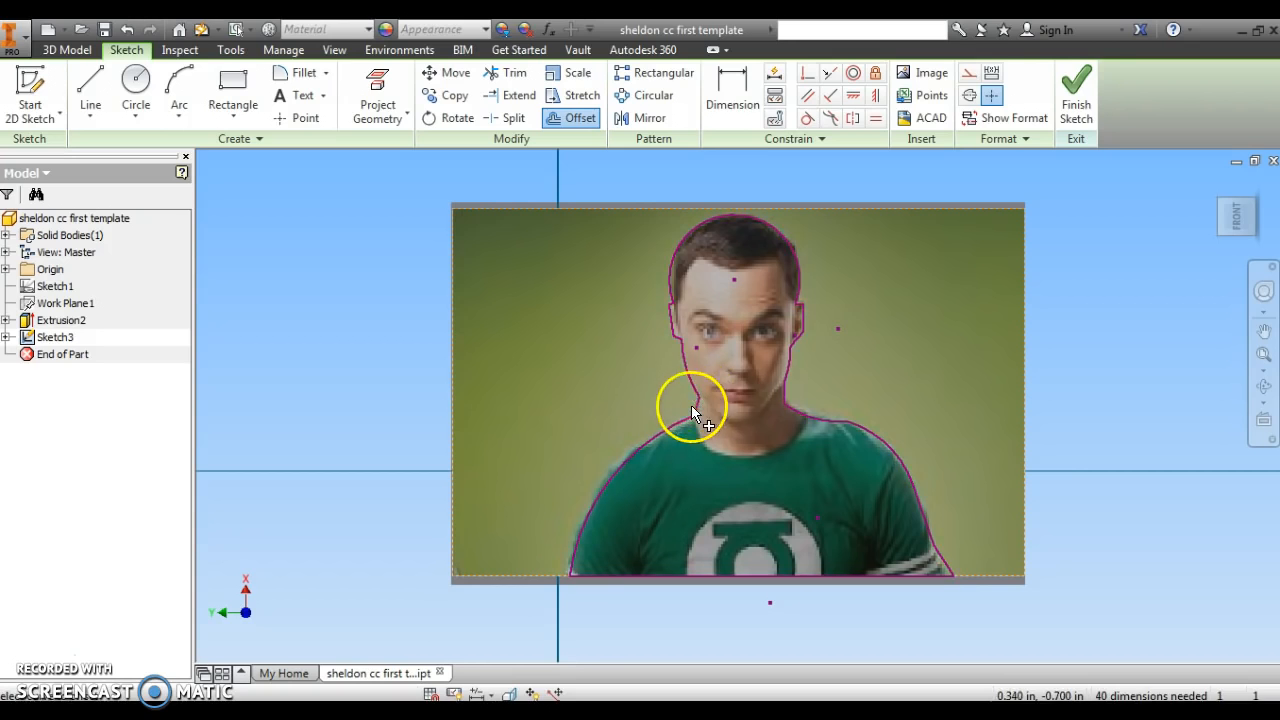
pyautogui.moveTo(708, 206)
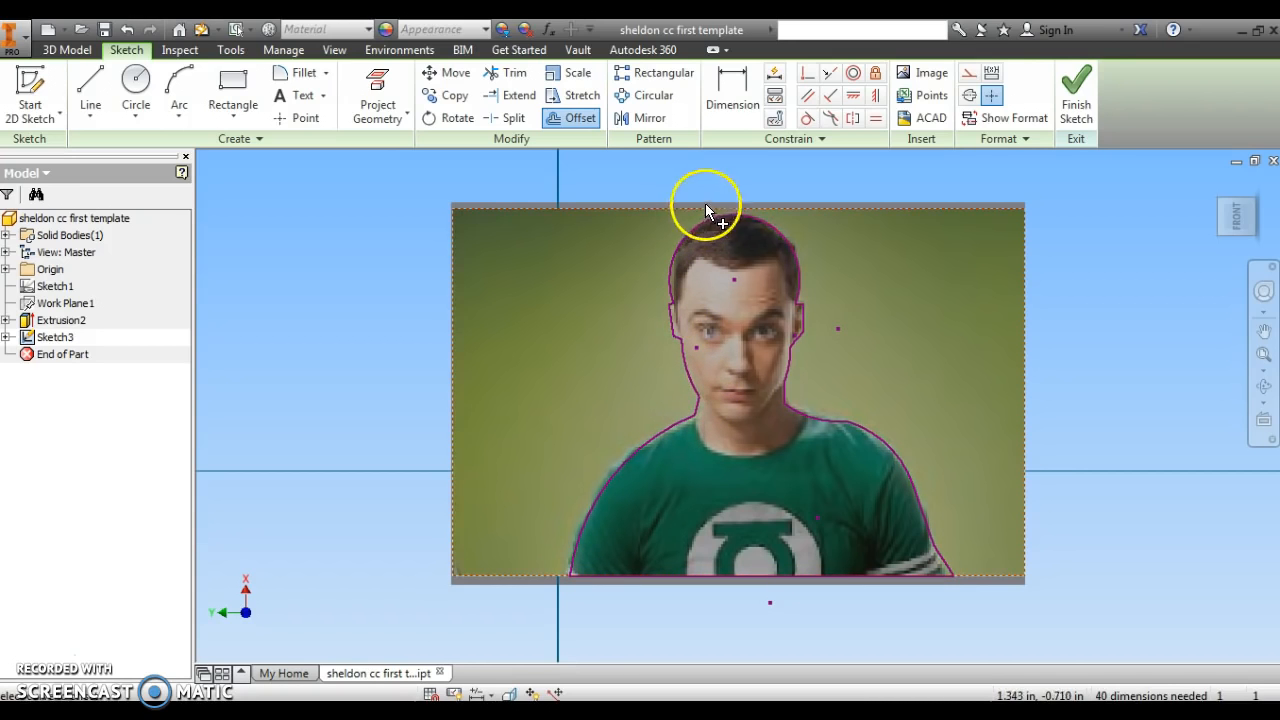
pyautogui.moveTo(850, 418)
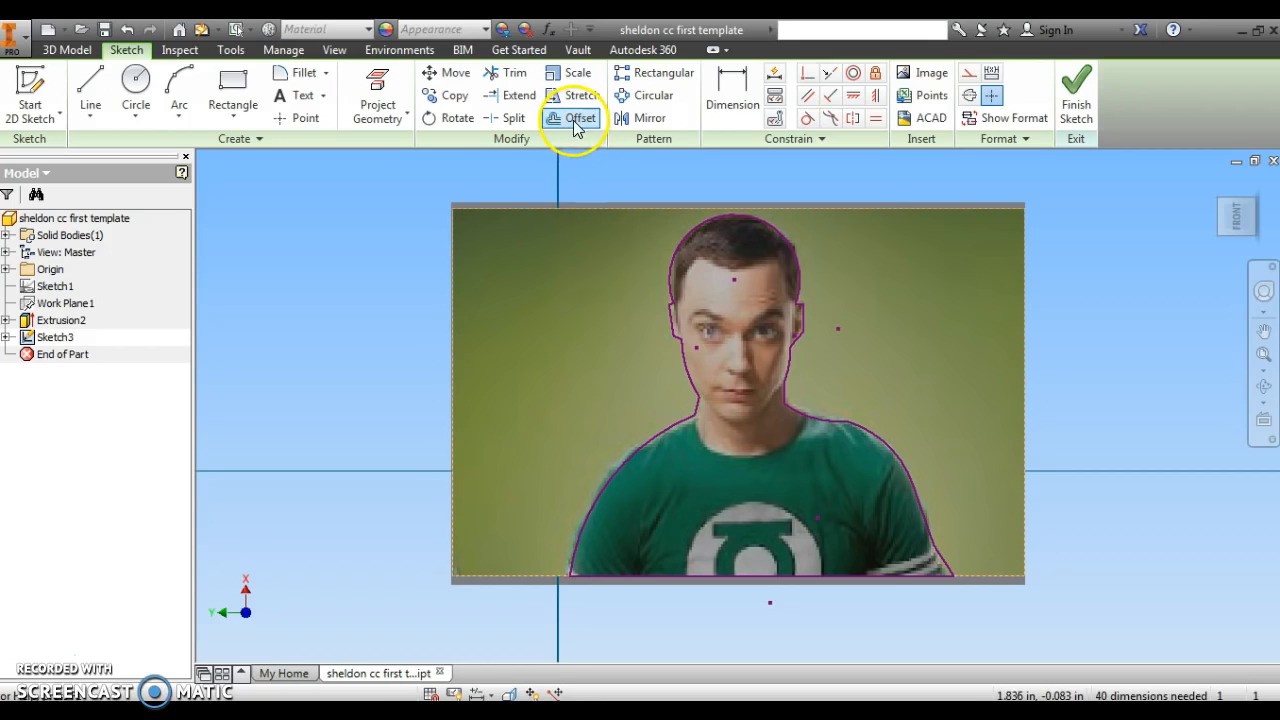
pyautogui.moveTo(572, 118)
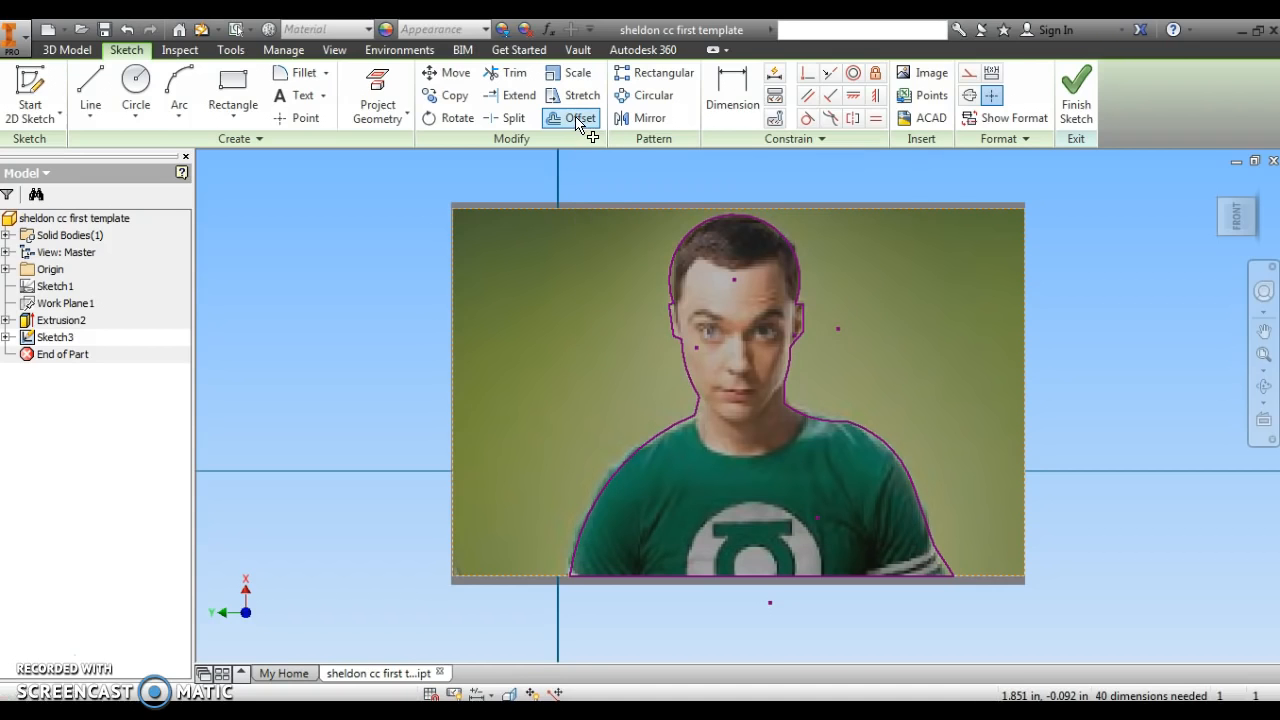
# Start the Offset tool to add a curve just outside the traced silhouette.
pyautogui.click(570, 118)
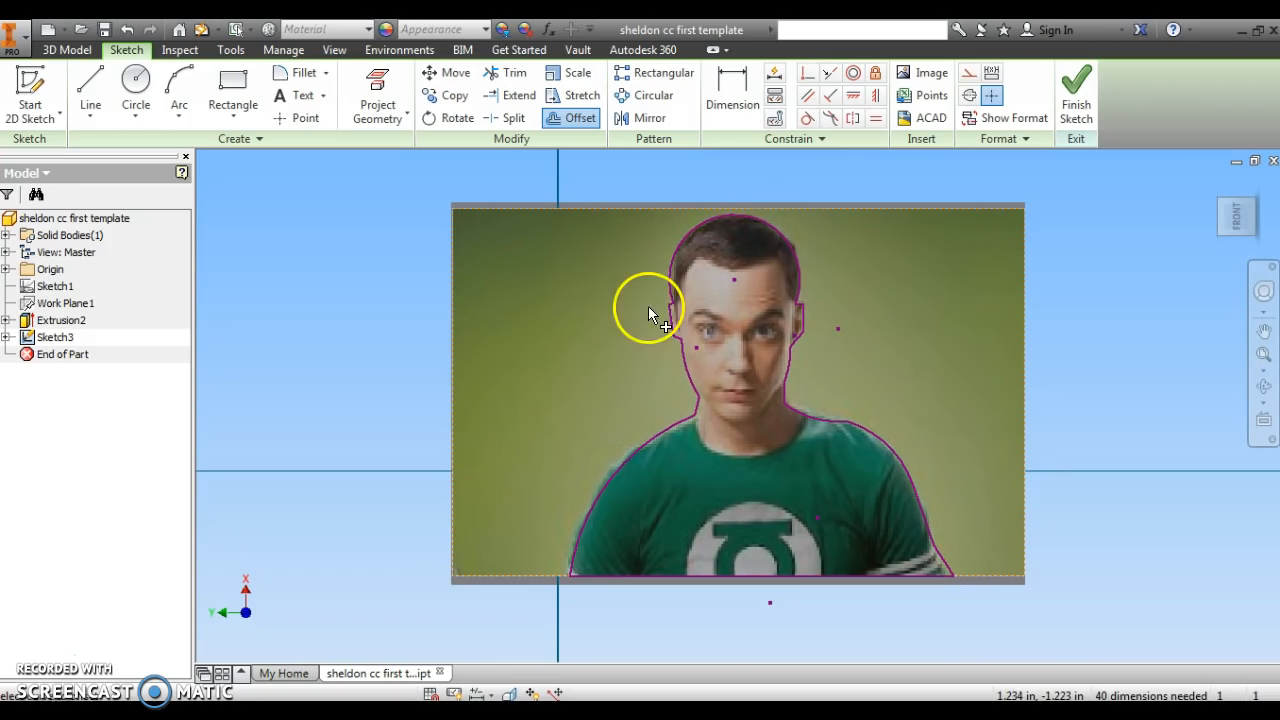
pyautogui.moveTo(704, 220)
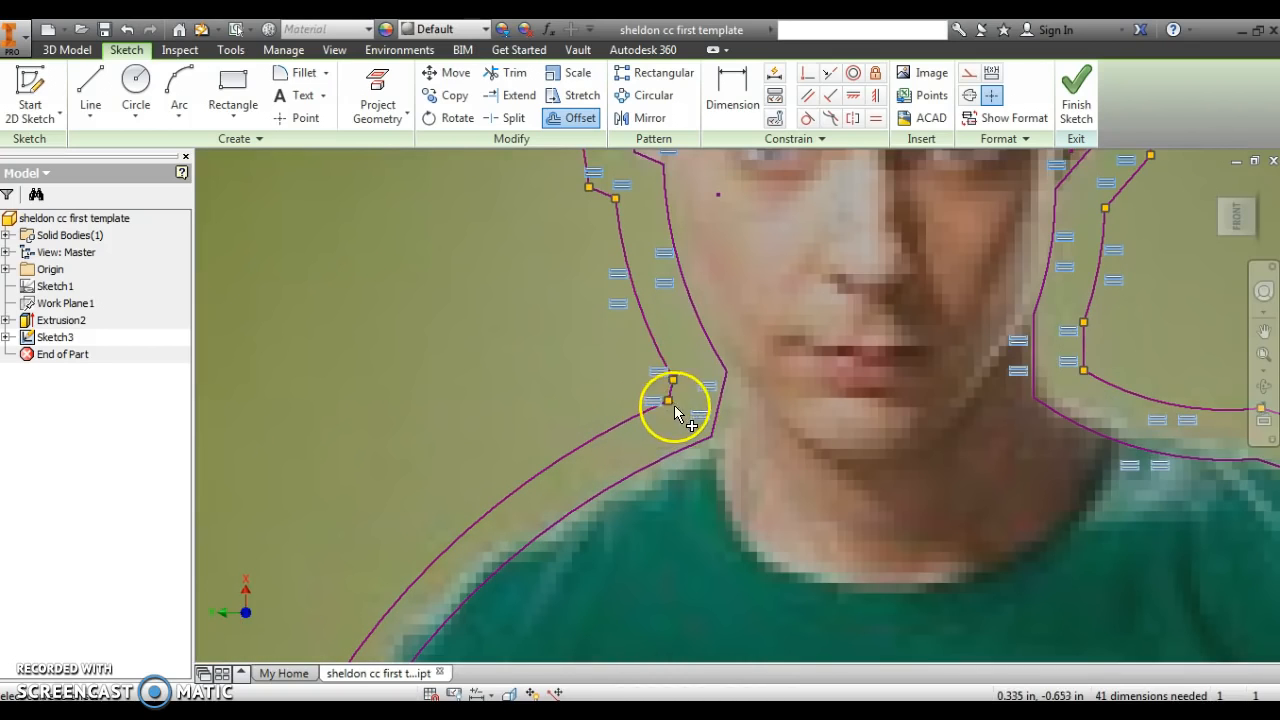
pyautogui.moveTo(692, 420)
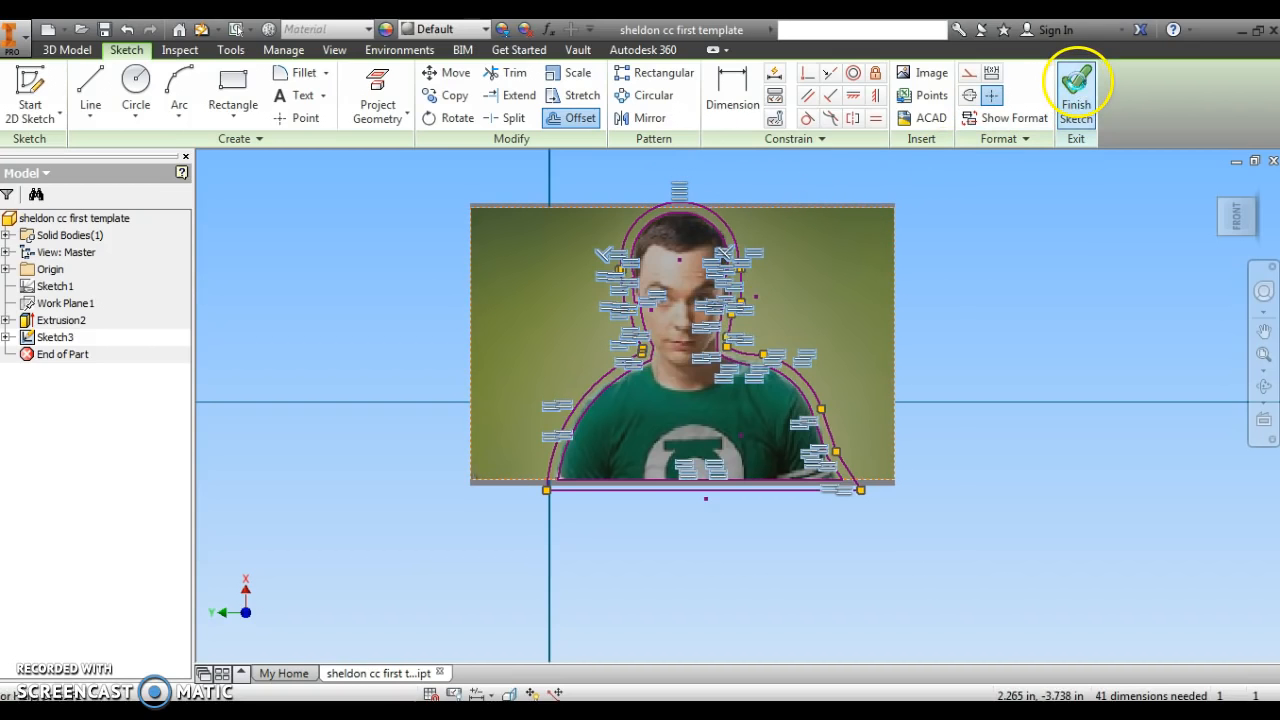
# Finish the sketch and extrude the band between the outlines 0.25 in.
pyautogui.click(1076, 92)
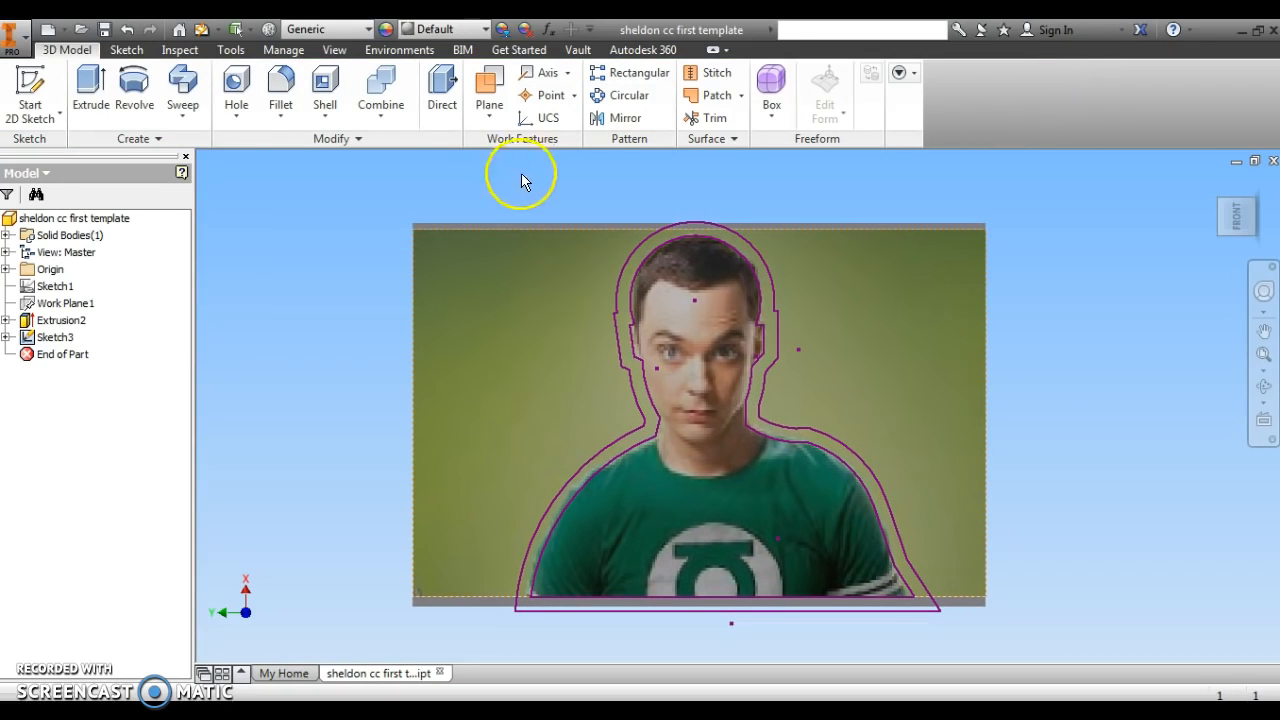
pyautogui.click(88, 90)
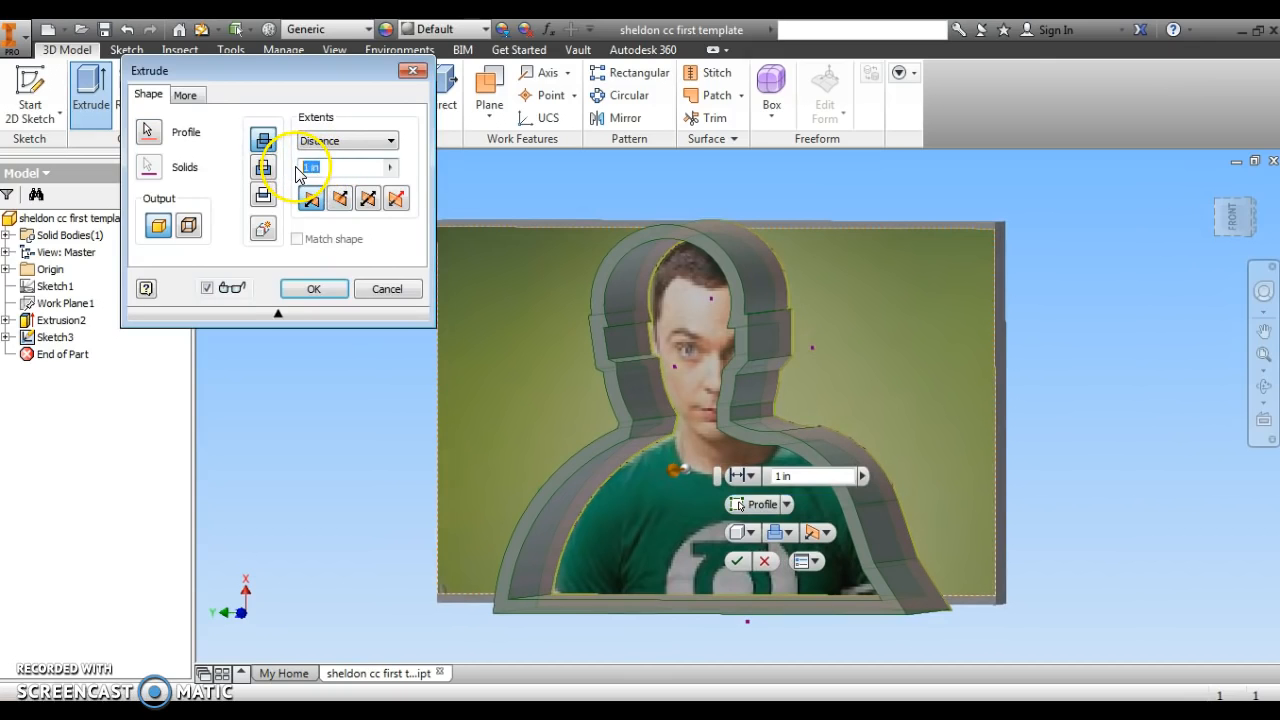
pyautogui.write('.25')
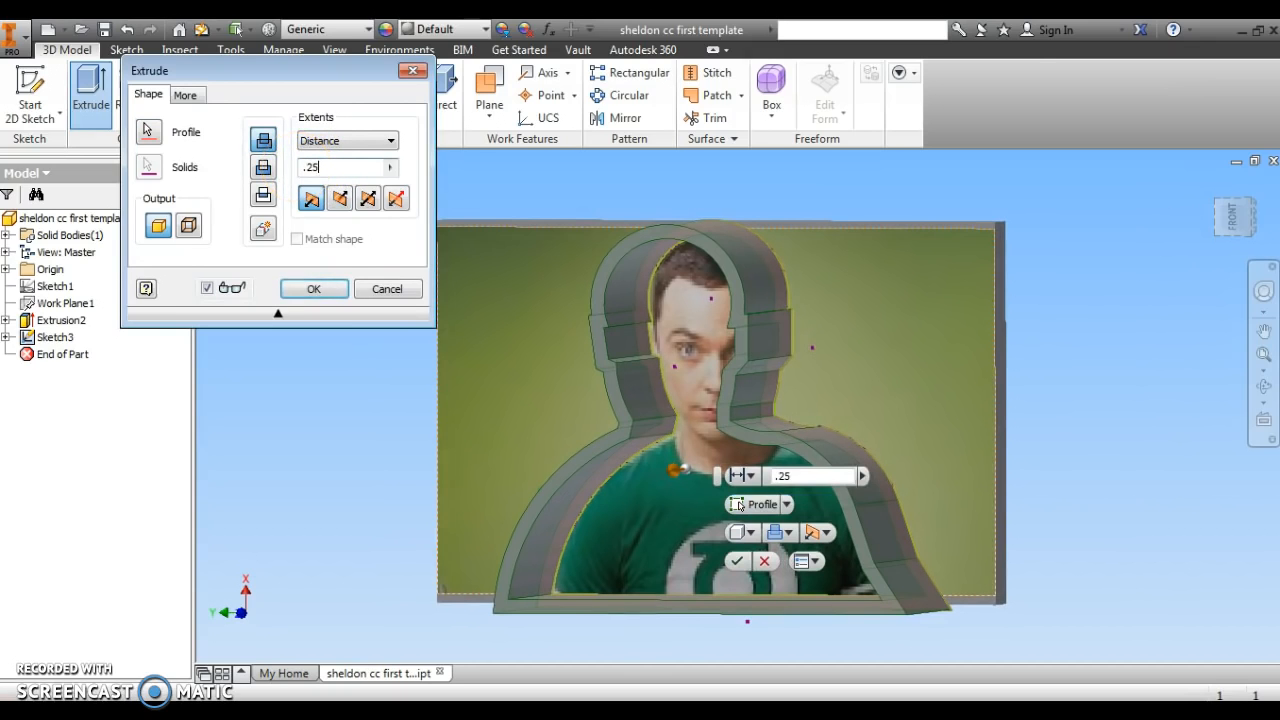
pyautogui.click(312, 288)
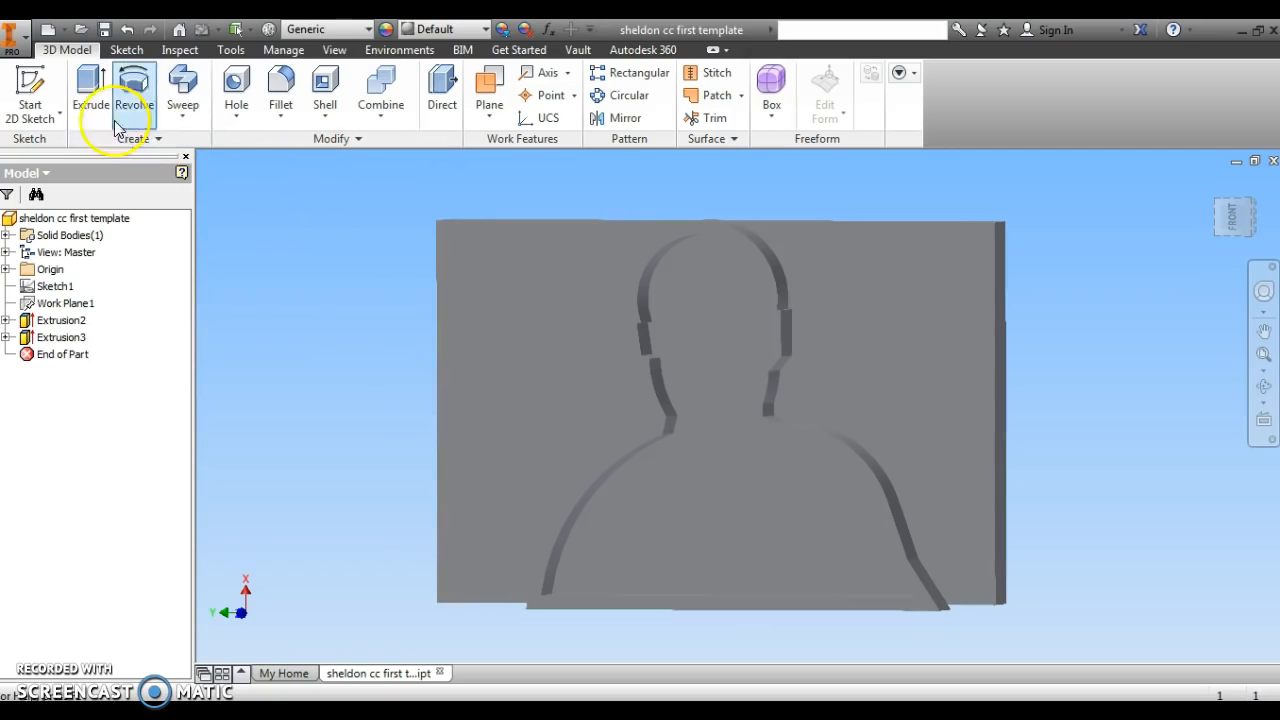
# Expand Extrusion3 in the Model browser to reveal Sketch3.
pyautogui.click(18, 28)
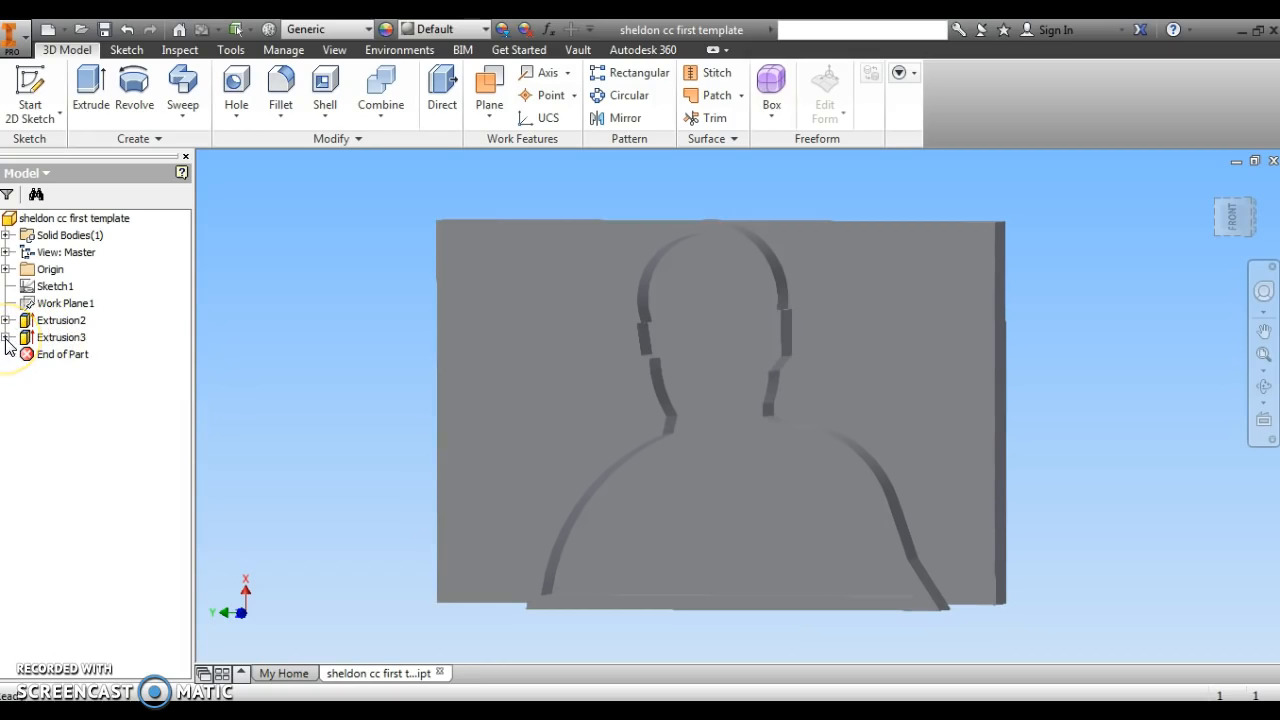
pyautogui.click(64, 336)
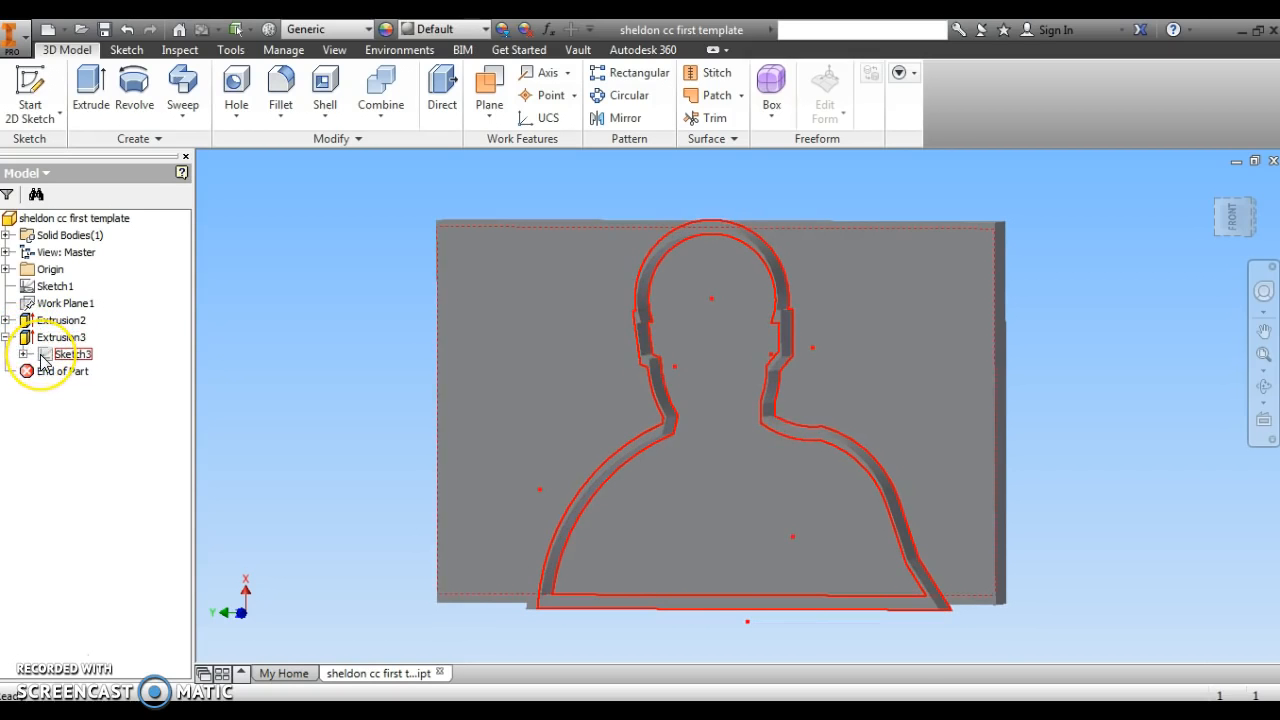
# Turn Sketch3's visibility back on and create a new sketch over the photo.
pyautogui.click(10, 354)
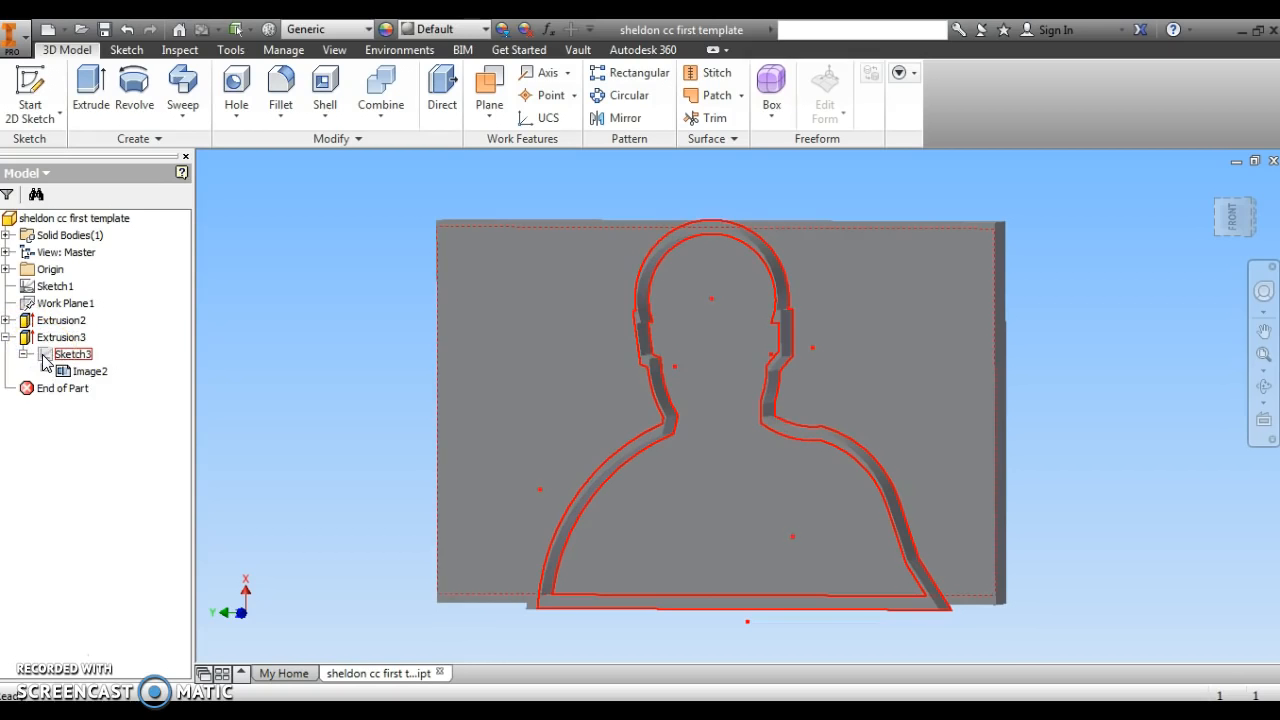
pyautogui.rightClick(72, 352)
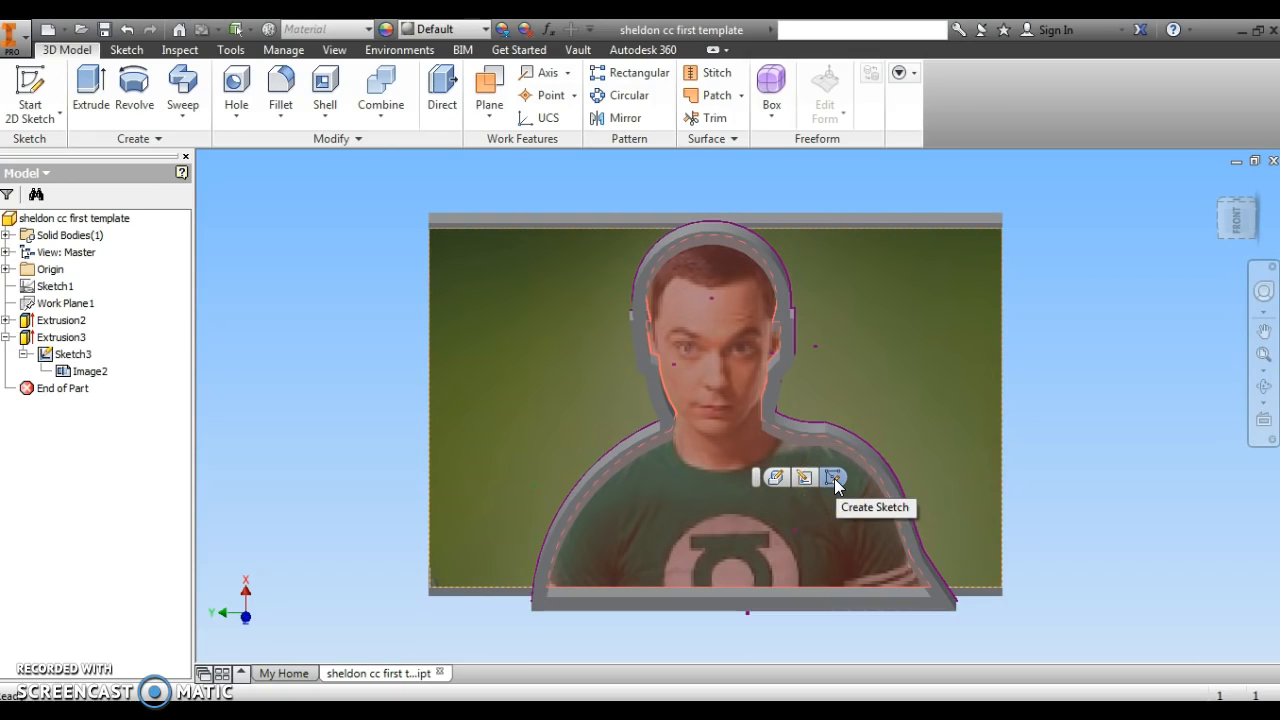
pyautogui.click(836, 476)
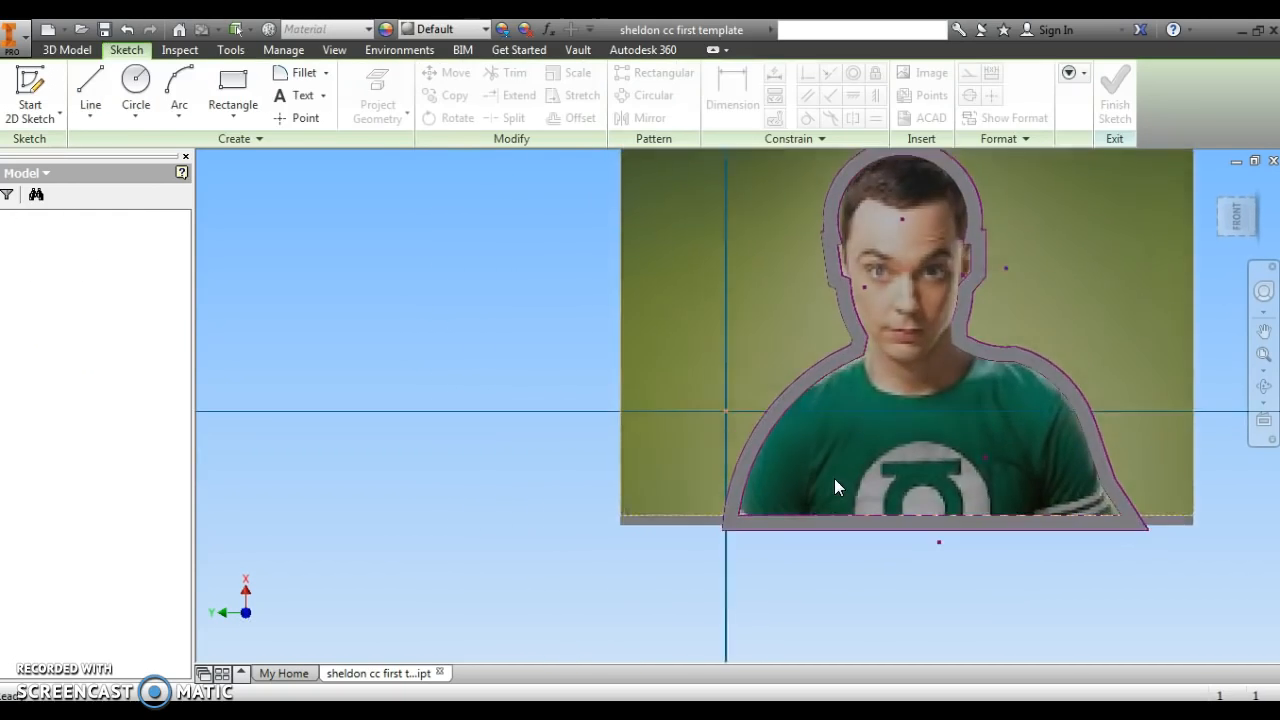